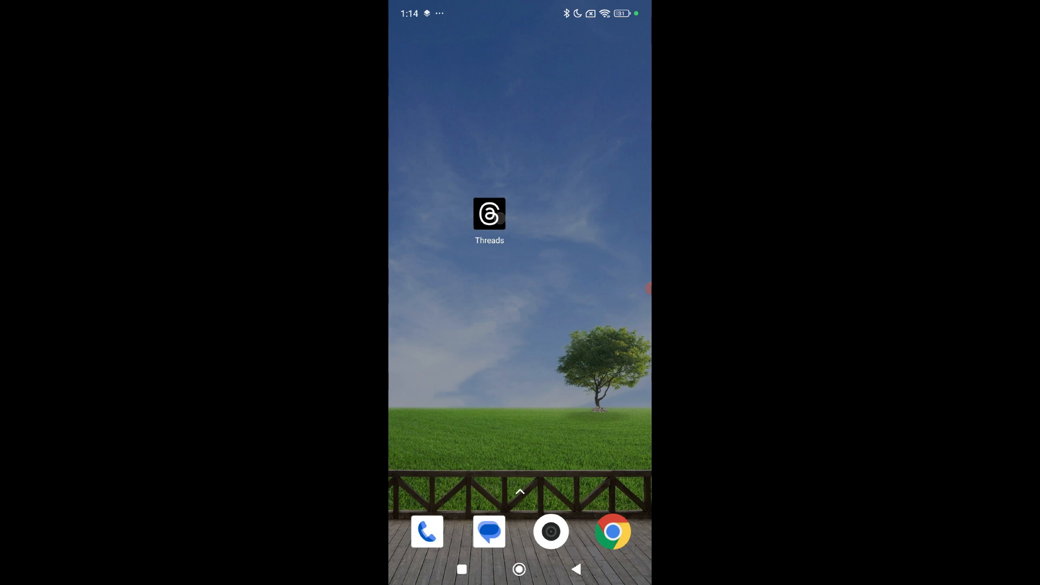
Launch the Threads app from the home screen to its home feed.
left_click(489, 213)
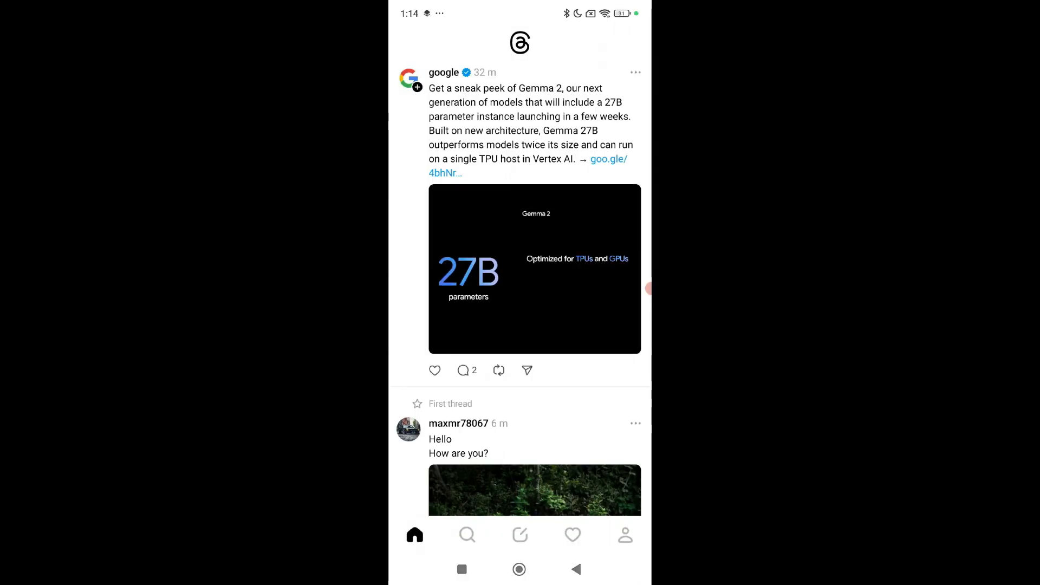
Compose a new thread reading "Do you like my video?".
left_click(520, 535)
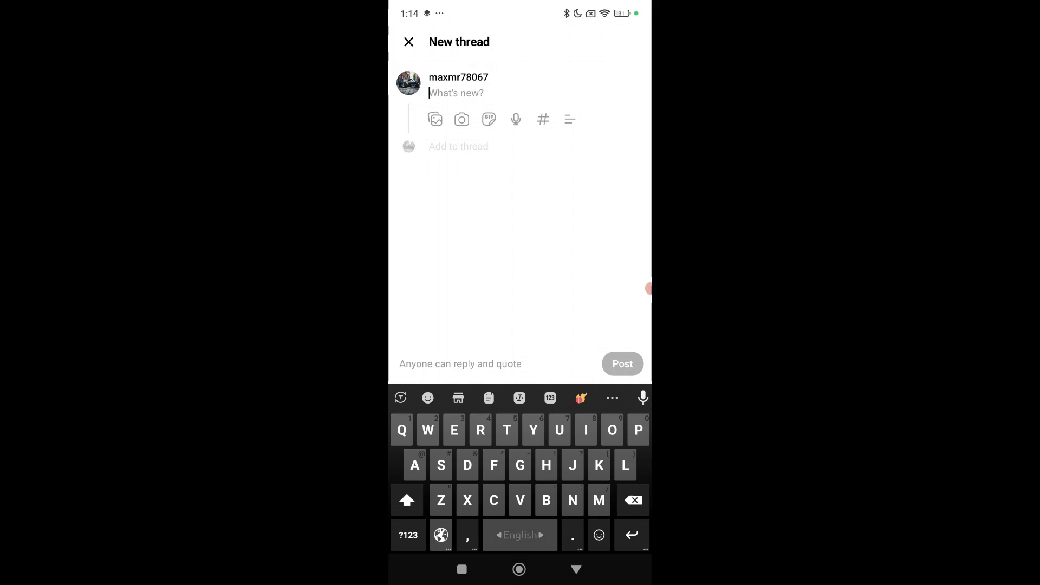
type("Do you like my")
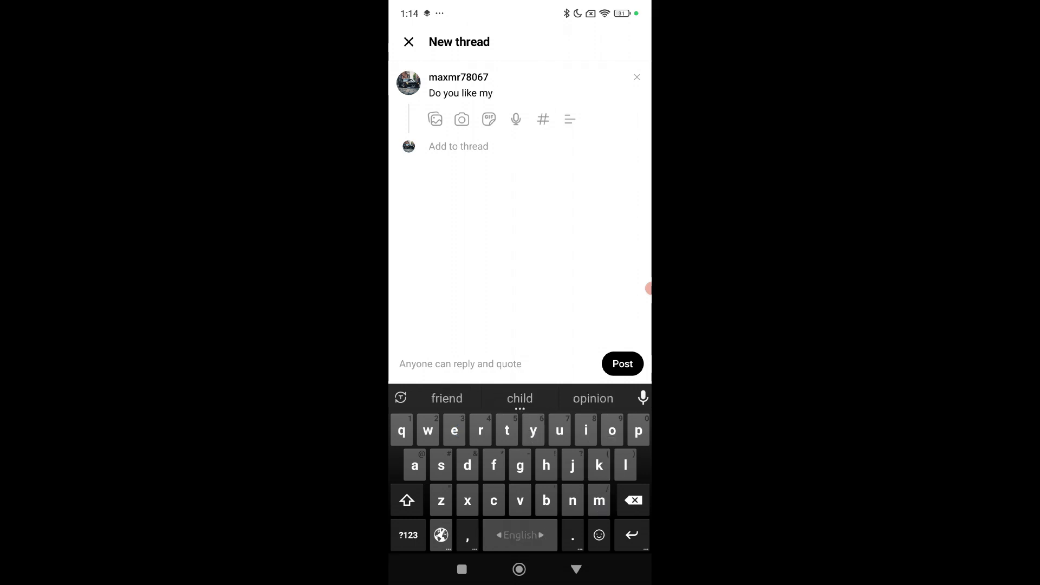
type("video?")
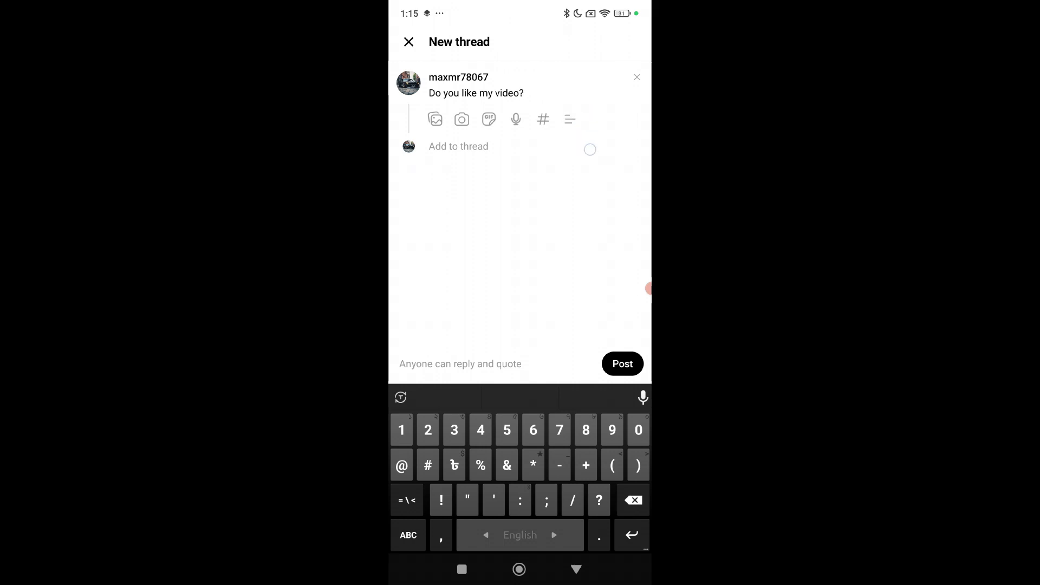
Add a poll with options Yes and No, then post the thread.
left_click(570, 119)
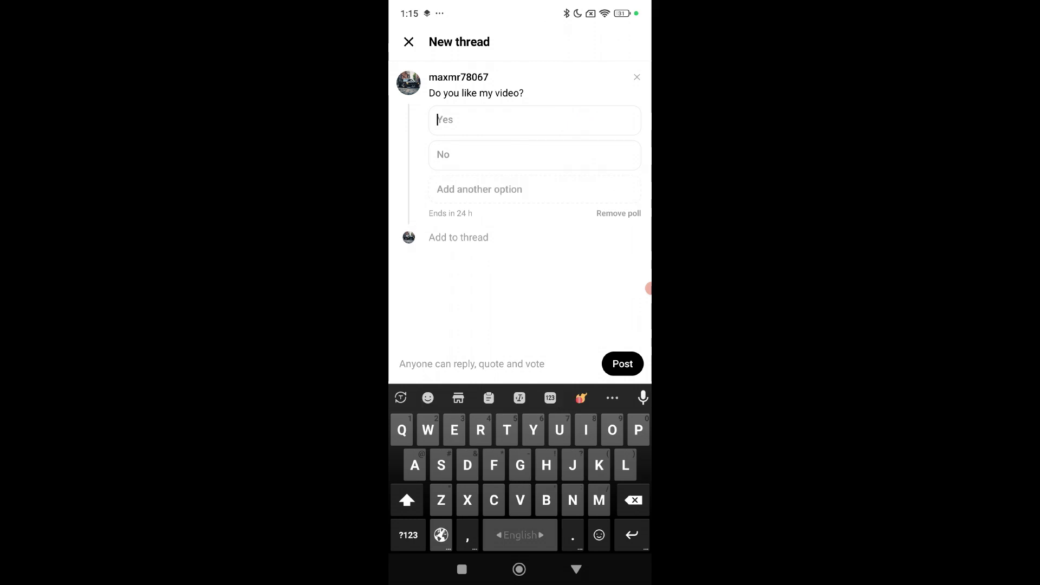
left_click(532, 430)
type("Yes")
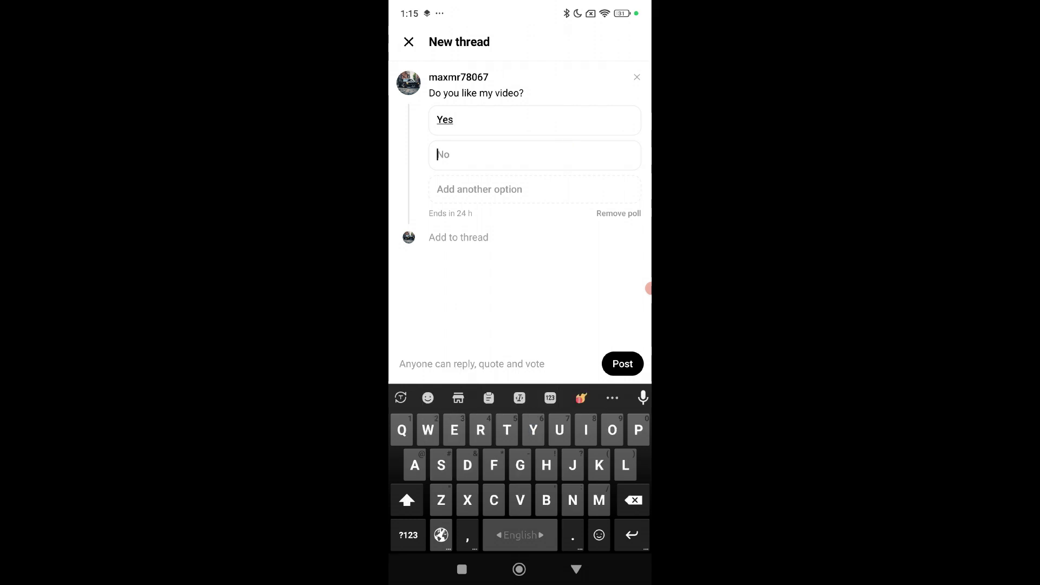
type("No")
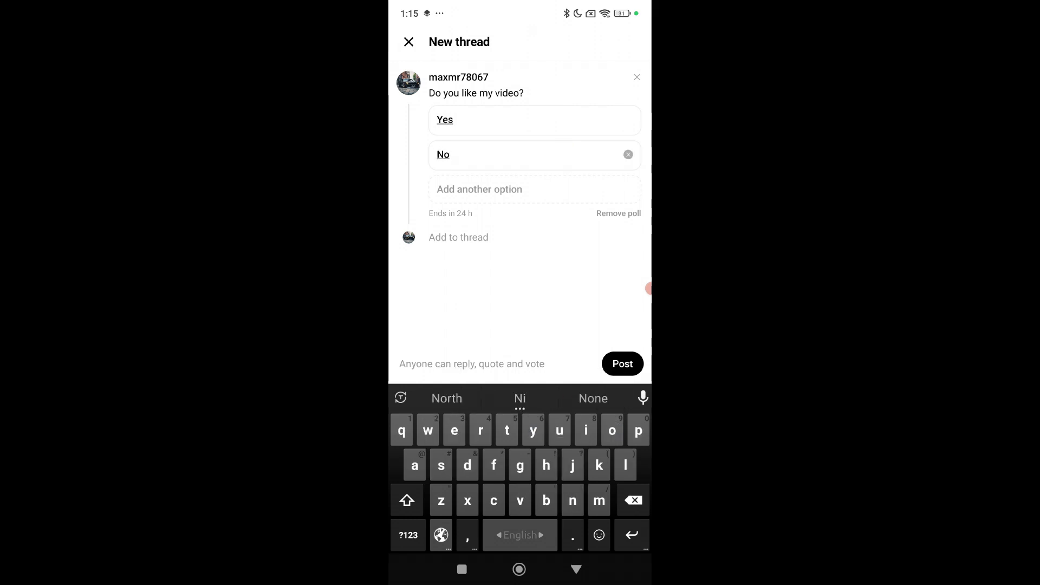
left_click(621, 363)
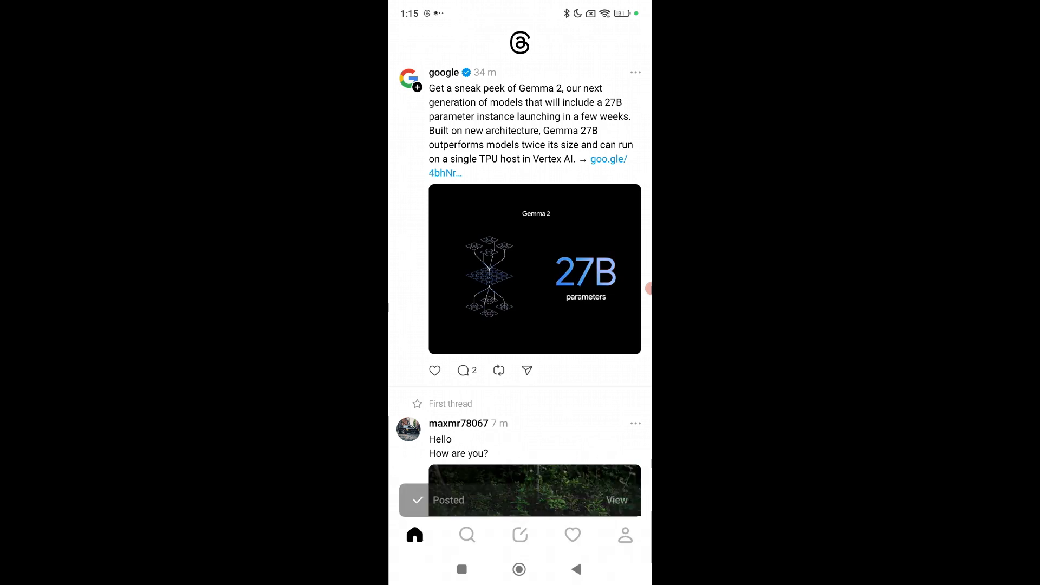
Open the "Do you like my video?" poll post from your profile, then return.
left_click(624, 534)
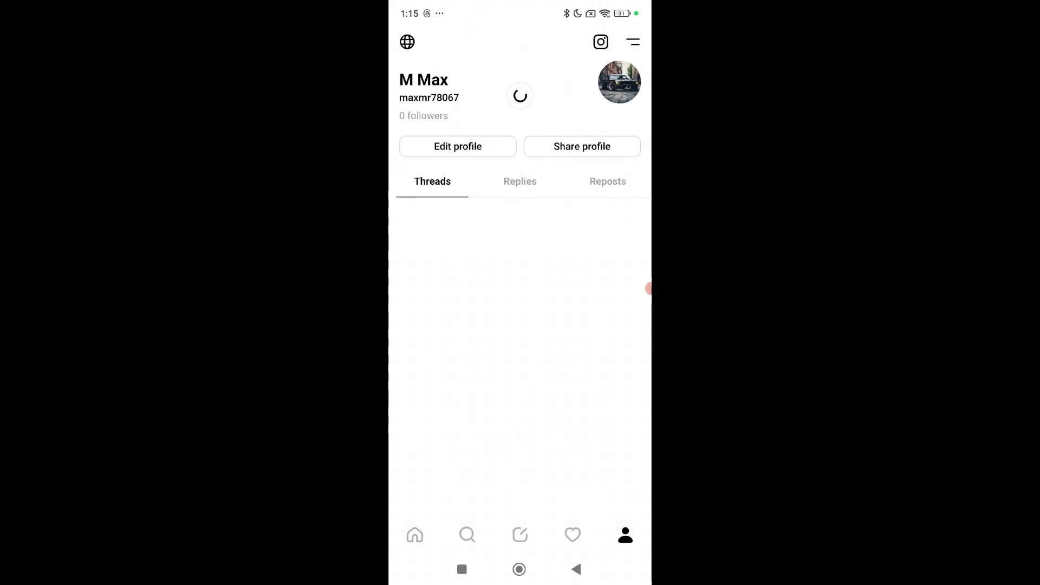
scroll("down", 3)
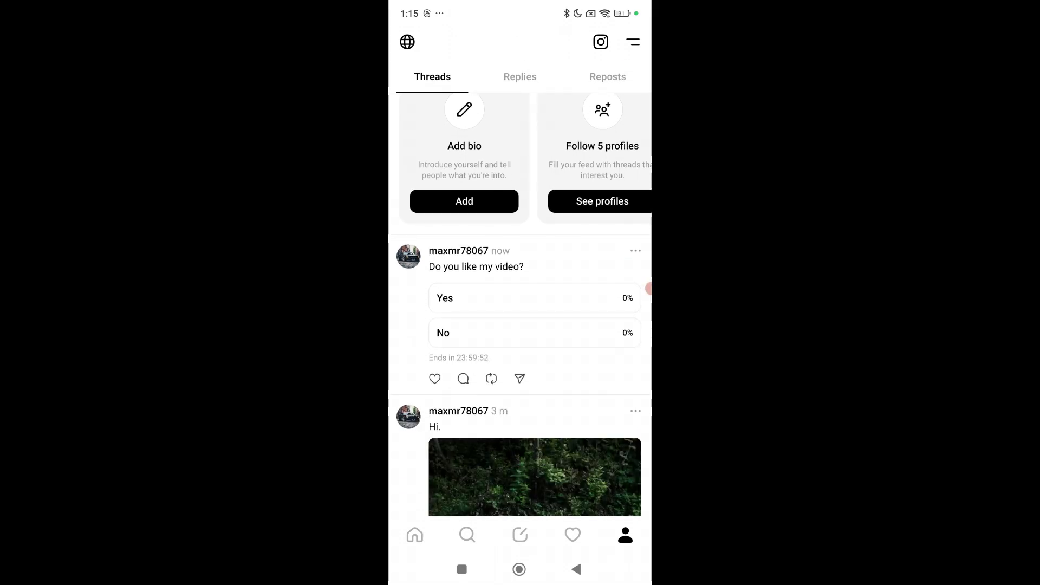
left_click(476, 266)
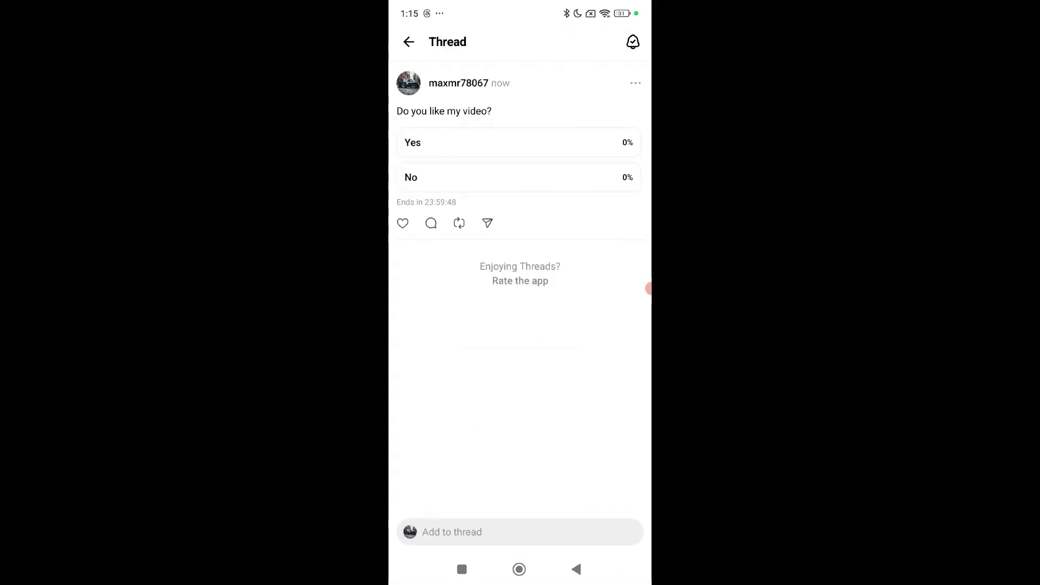
left_click(408, 41)
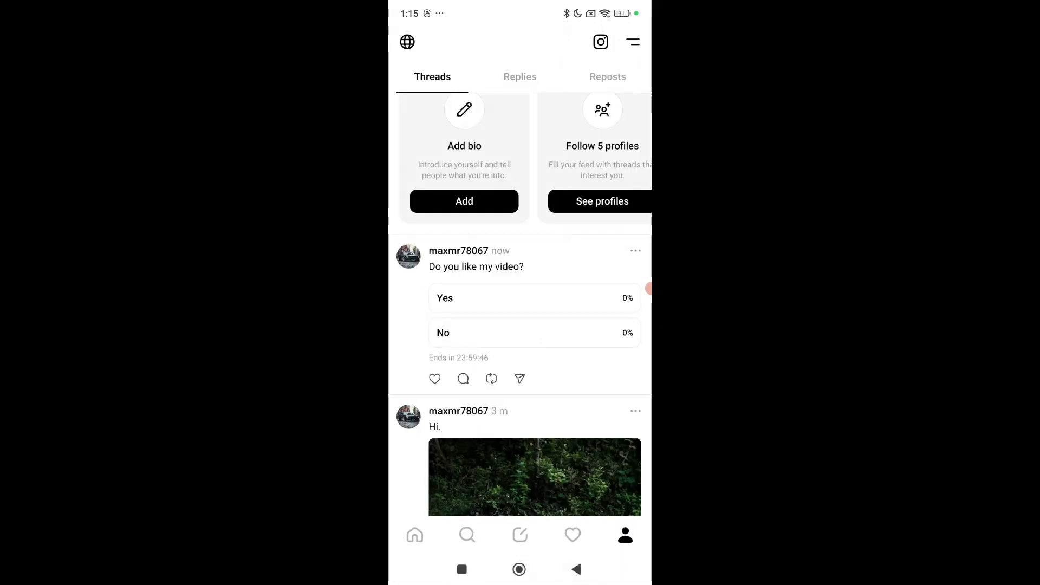